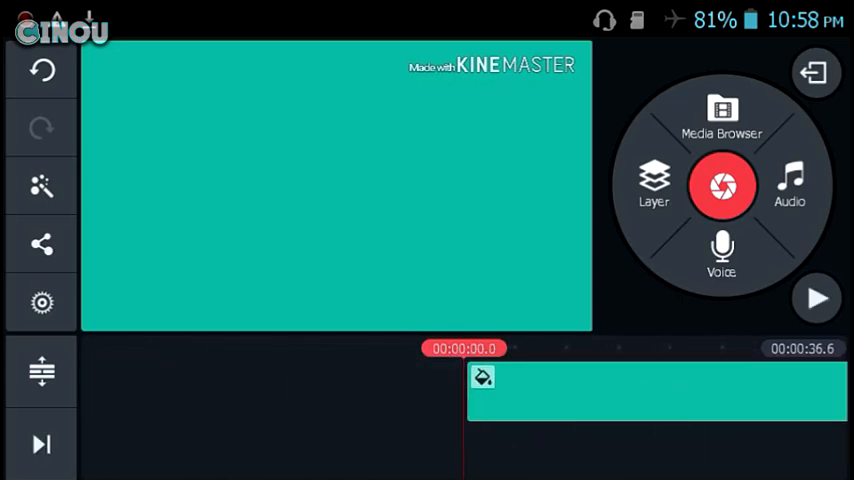
Add the white arrow PNG as an image layer over the teal video.
{"action": "left_click", "coordinate": [652, 186]}
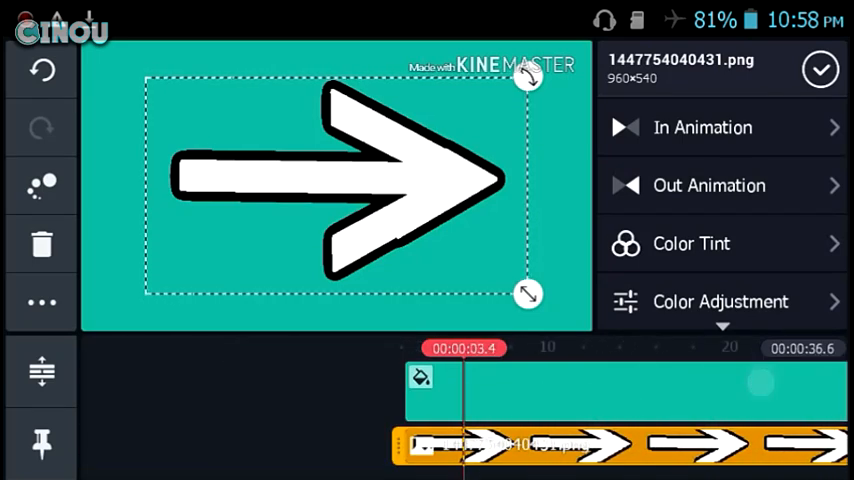
Keyframe the arrow so it ends smaller and tilted diagonally up-right.
{"action": "left_click", "coordinate": [710, 128]}
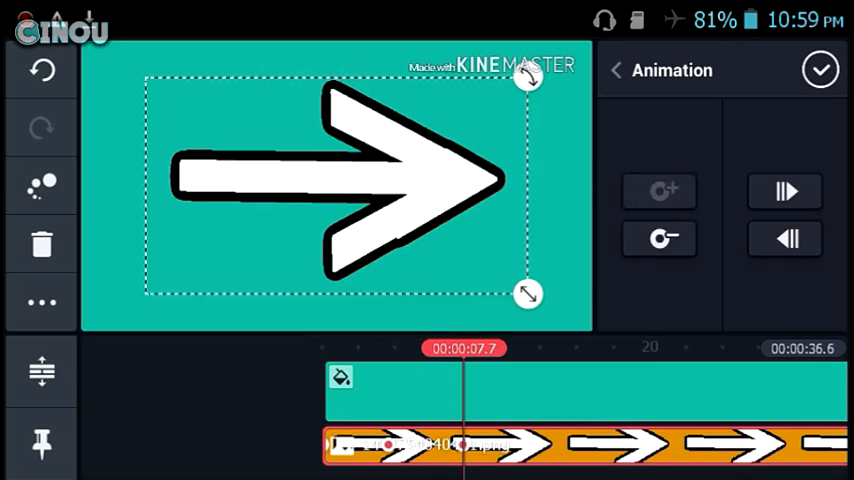
{"action": "left_click_drag", "start_coordinate": [528, 294], "coordinate": [432, 242]}
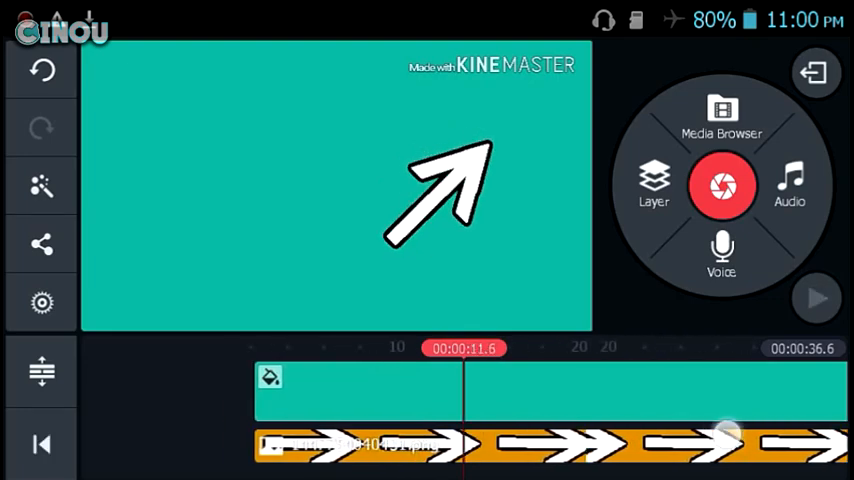
Select the arrow layer in the timeline to show its editing options.
{"action": "left_click", "coordinate": [358, 390]}
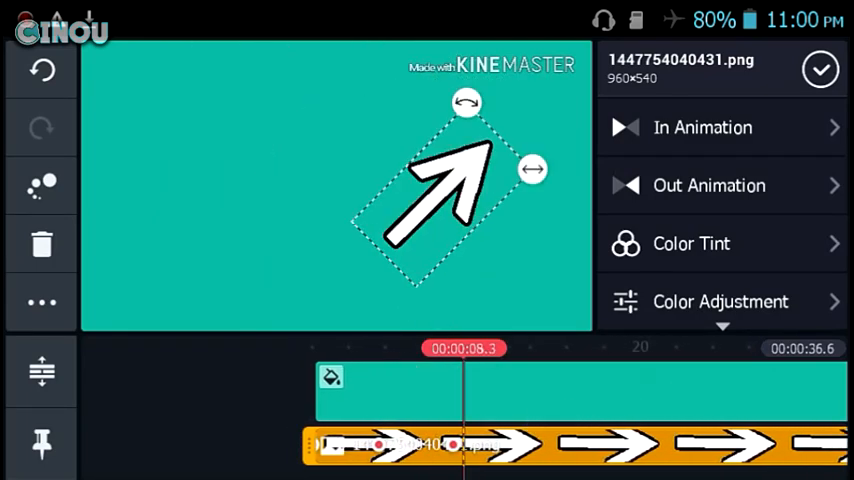
Add further keyframes moving and shrinking the arrow, then raise contrast to maximum.
{"action": "left_click", "coordinate": [702, 128]}
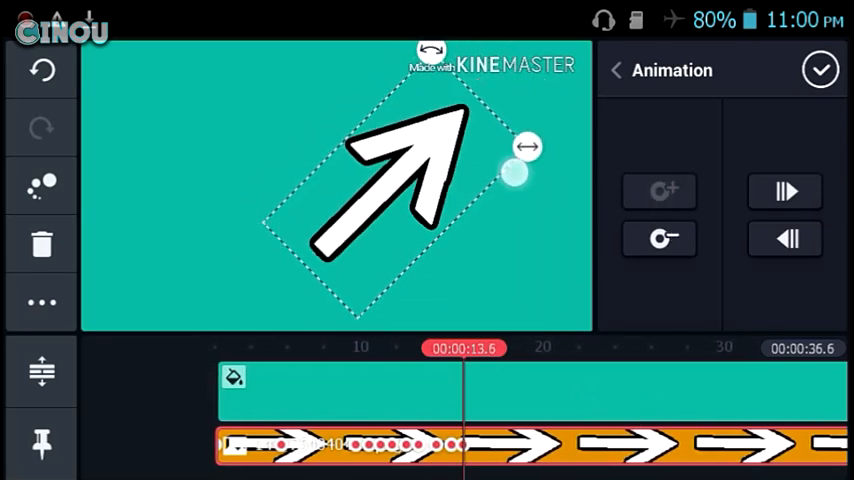
{"action": "left_click", "coordinate": [820, 68]}
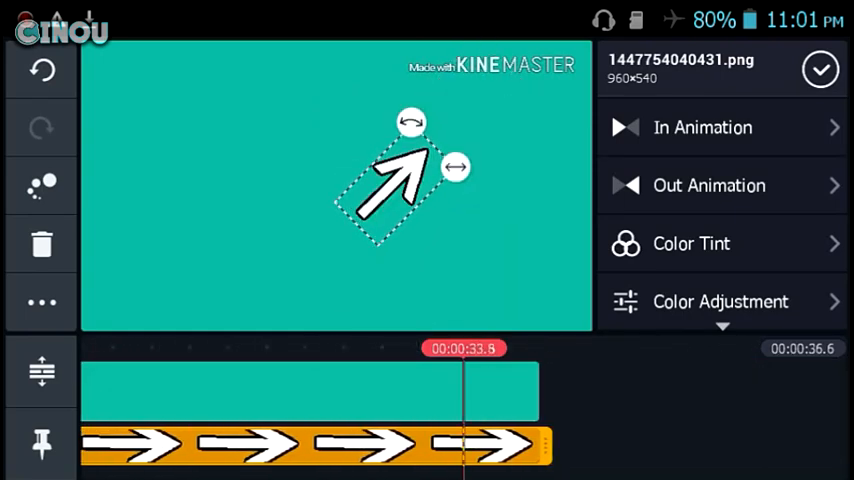
{"action": "left_click", "coordinate": [720, 300]}
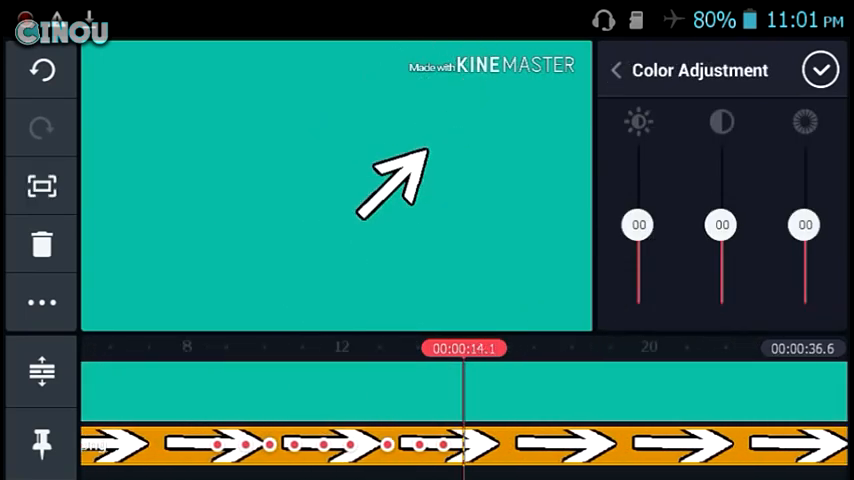
{"action": "left_click_drag", "start_coordinate": [720, 224], "coordinate": [720, 136]}
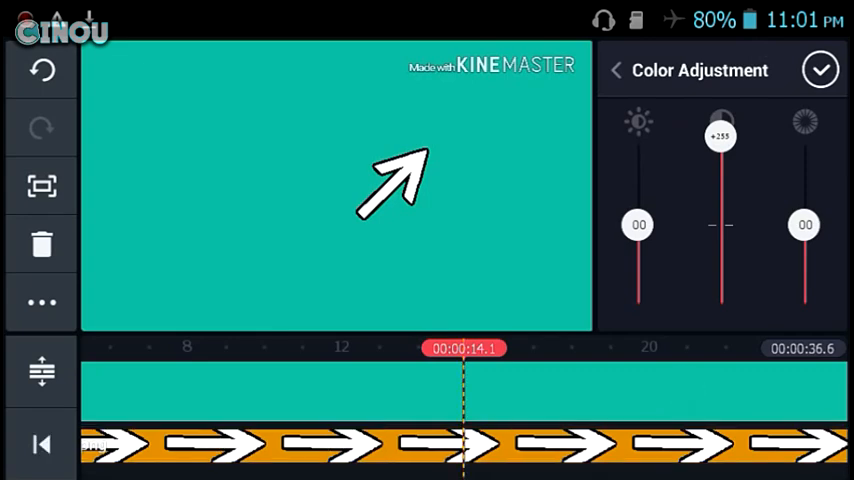